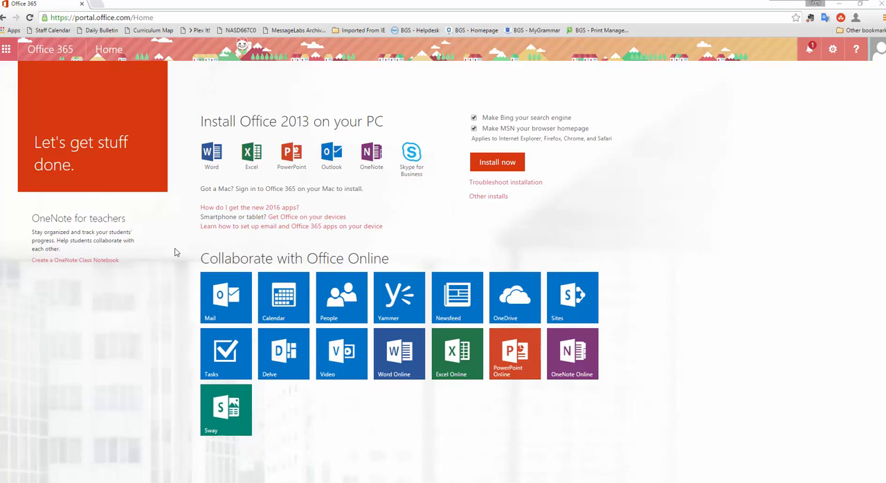
mouse_move(171, 297)
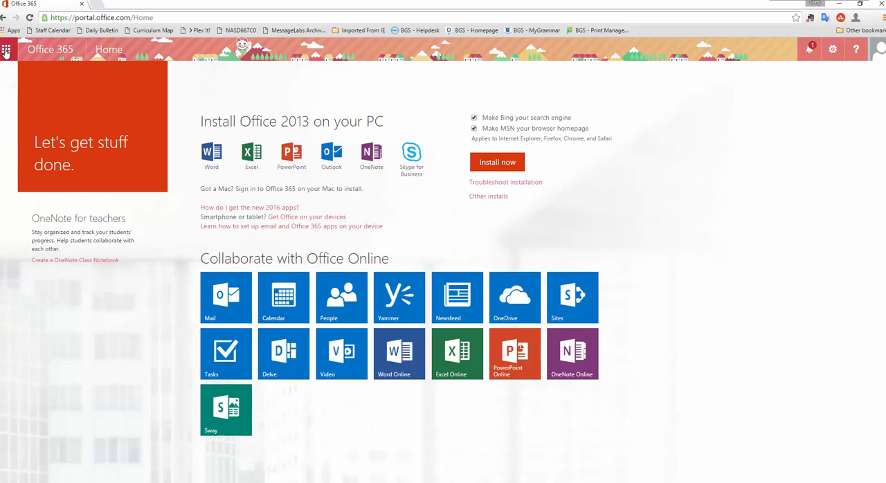
Go from the Office 365 app launcher to OneDrive and open the Class Notebooks folder
left_click(6, 49)
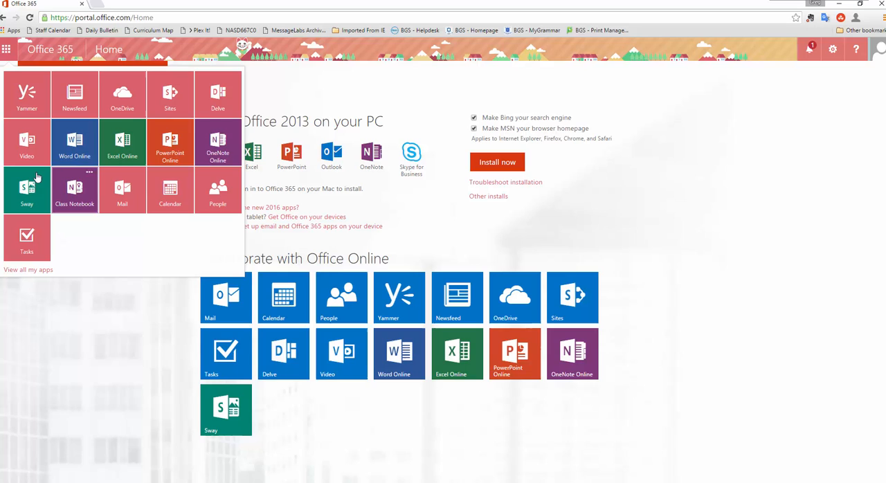
mouse_move(140, 376)
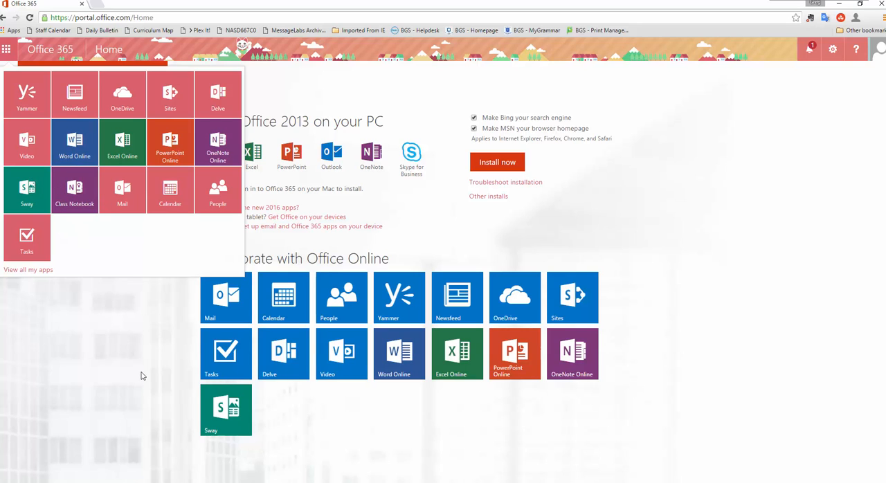
left_click(515, 298)
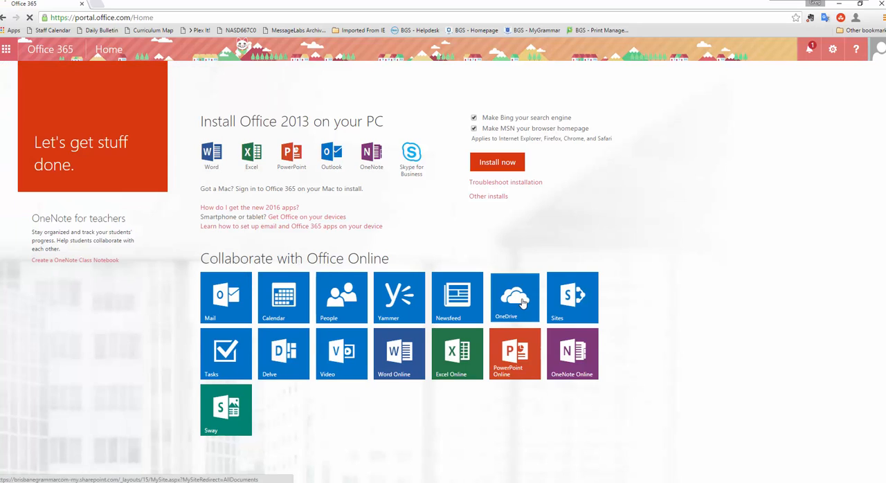
left_click(514, 297)
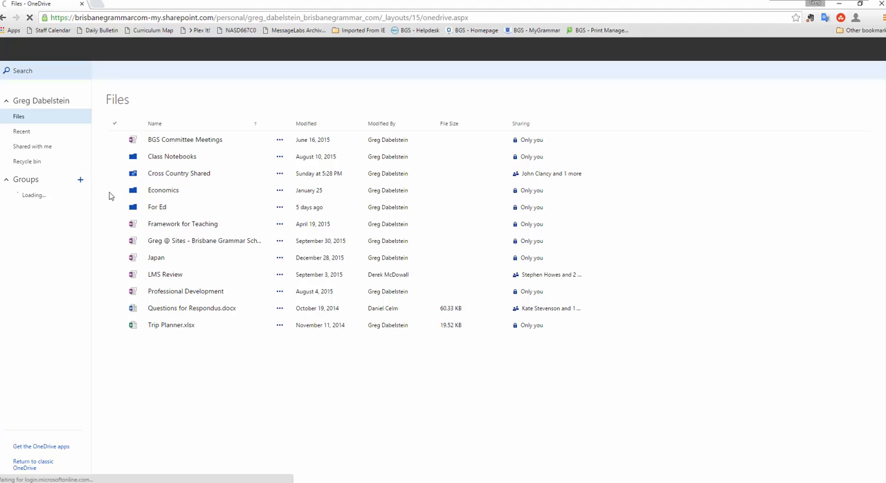
left_click(163, 190)
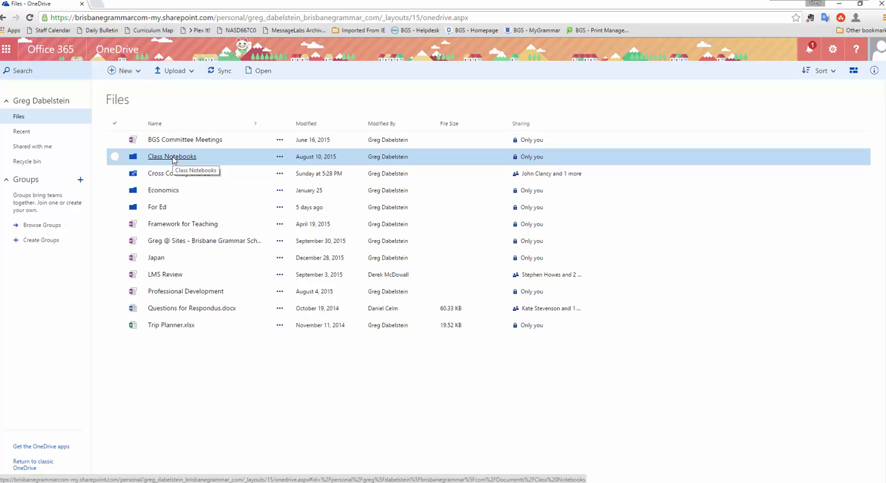
left_click(172, 157)
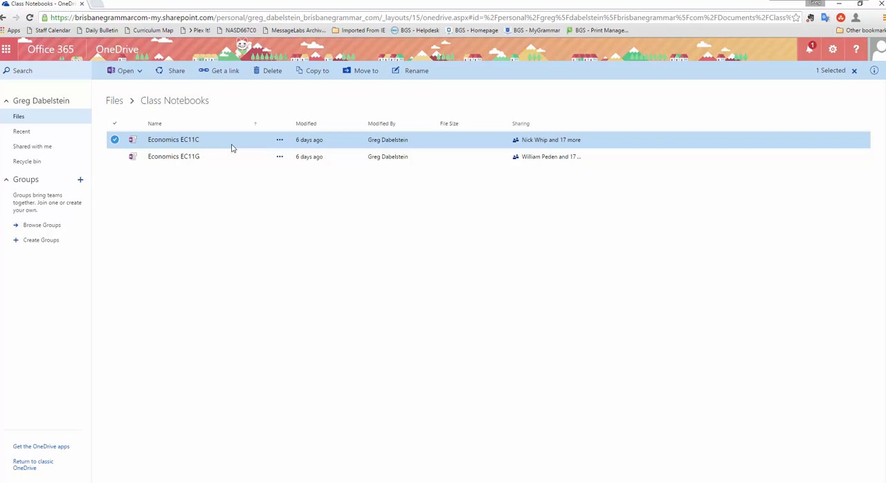
mouse_move(173, 139)
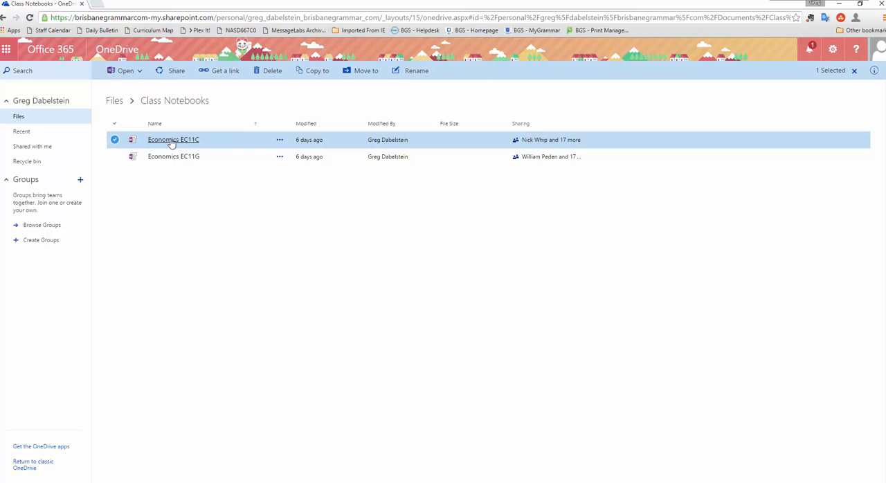
mouse_move(215, 144)
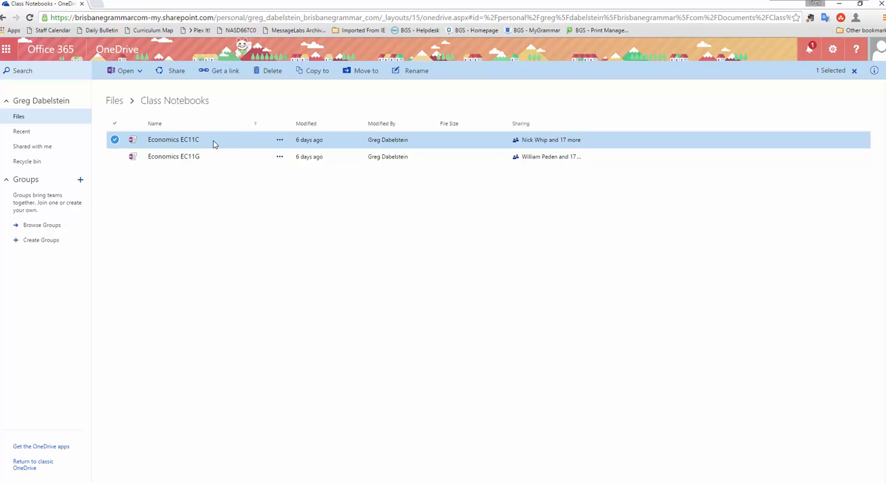
mouse_move(224, 144)
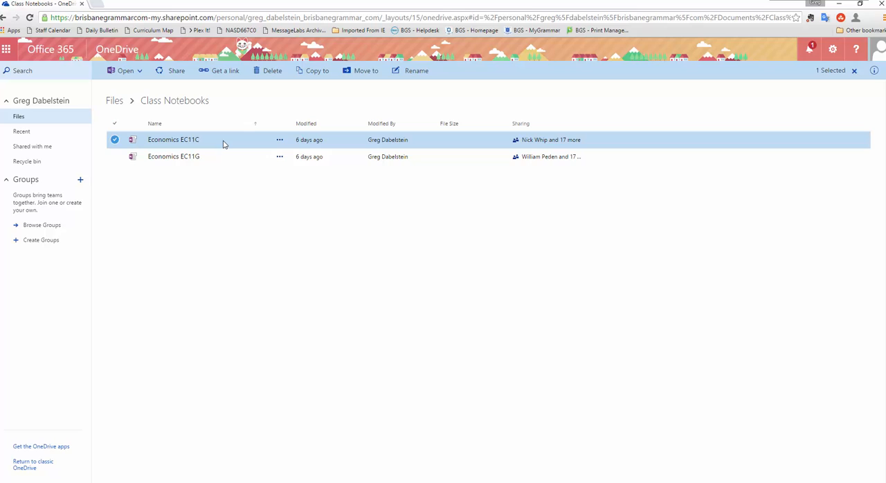
mouse_move(245, 143)
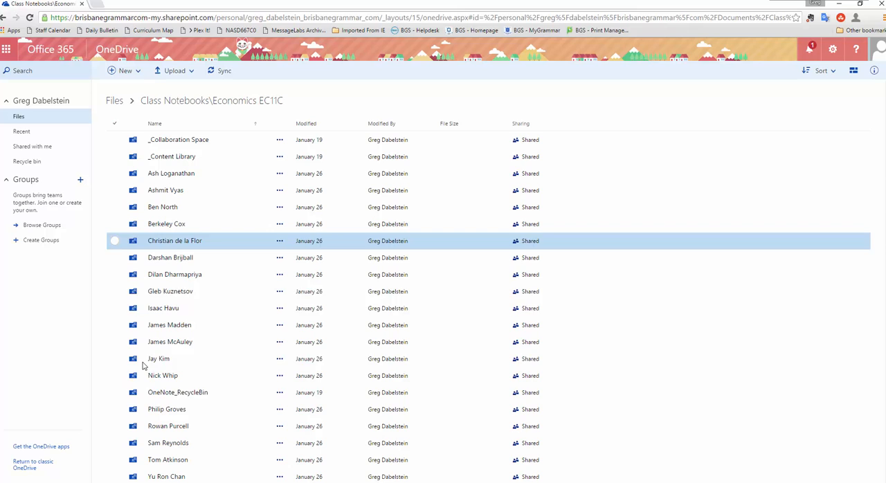
Open Economics EC11C and create a new folder named '_Teacher Only'
left_click(163, 207)
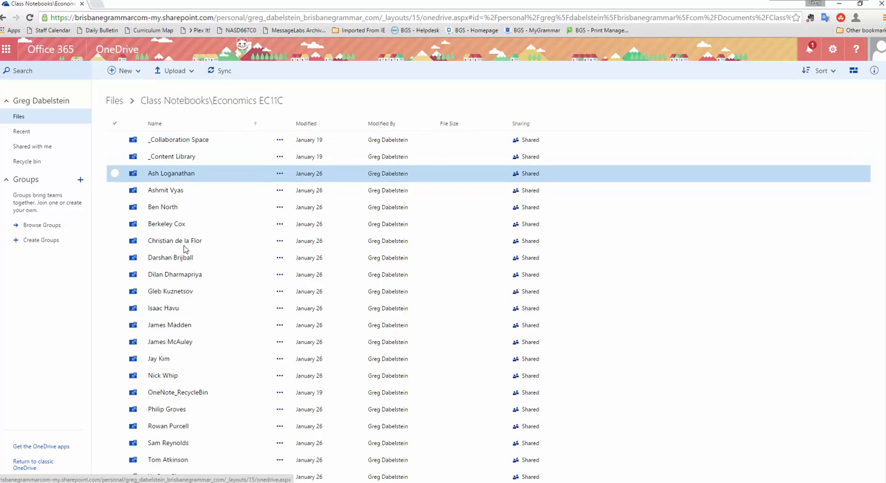
mouse_move(205, 184)
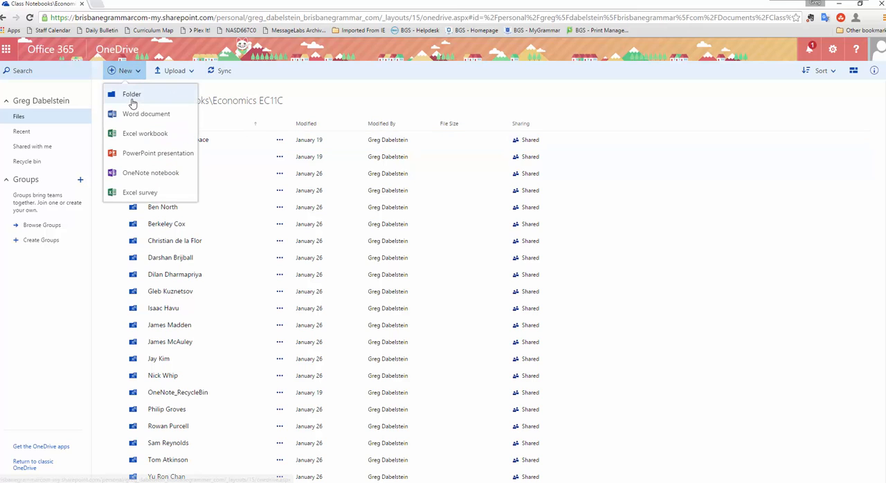
left_click(131, 94)
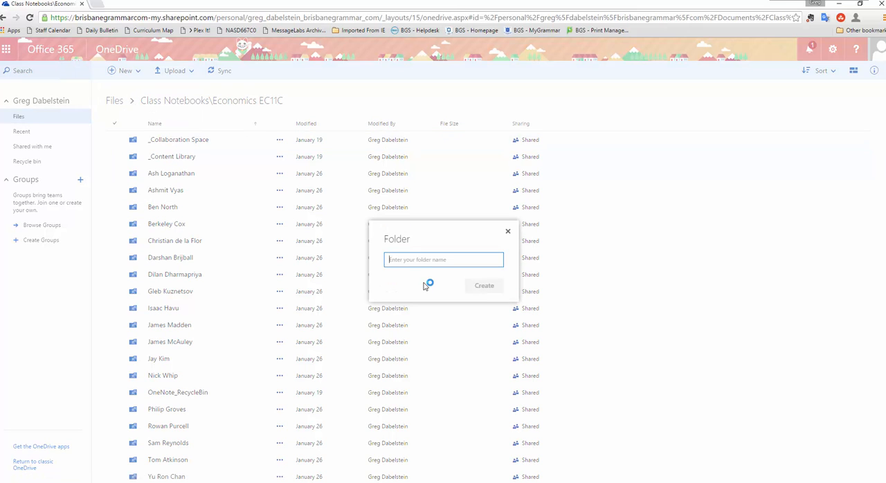
type("_Teacher")
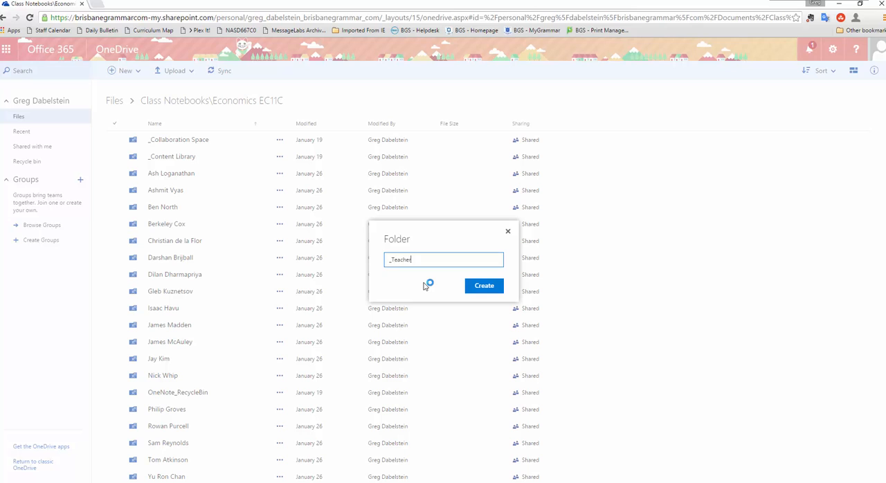
type("Only")
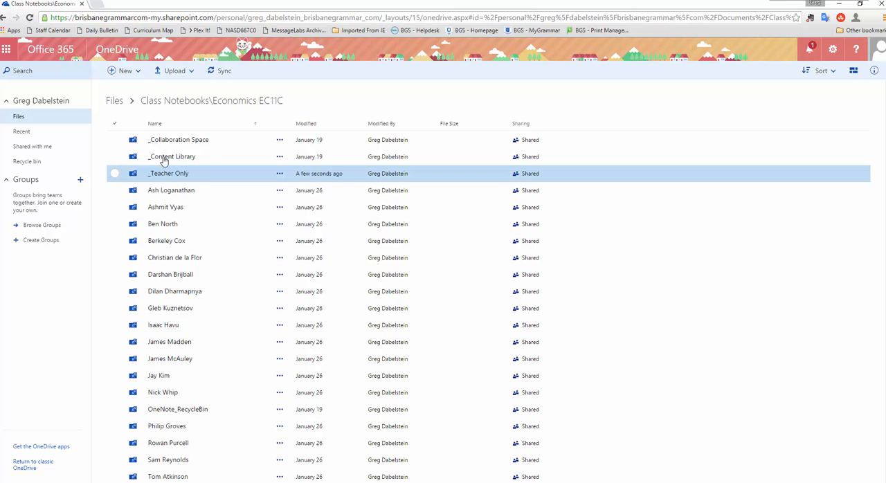
left_click(172, 157)
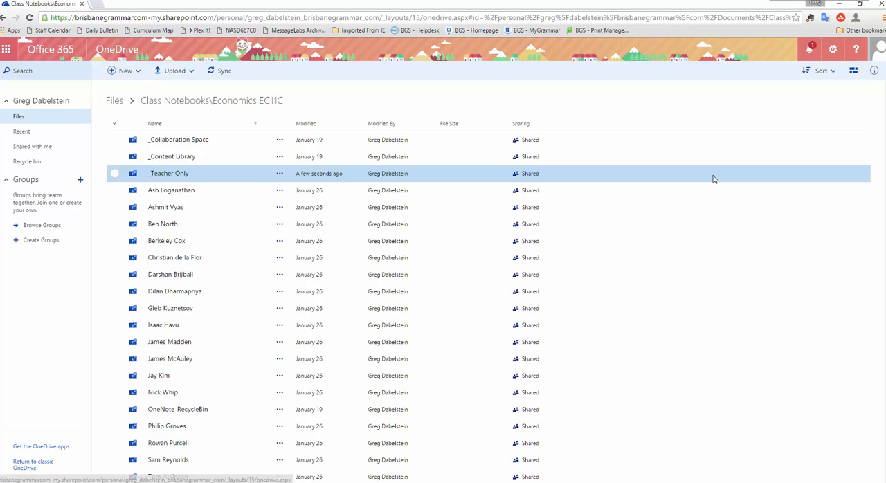
mouse_move(535, 181)
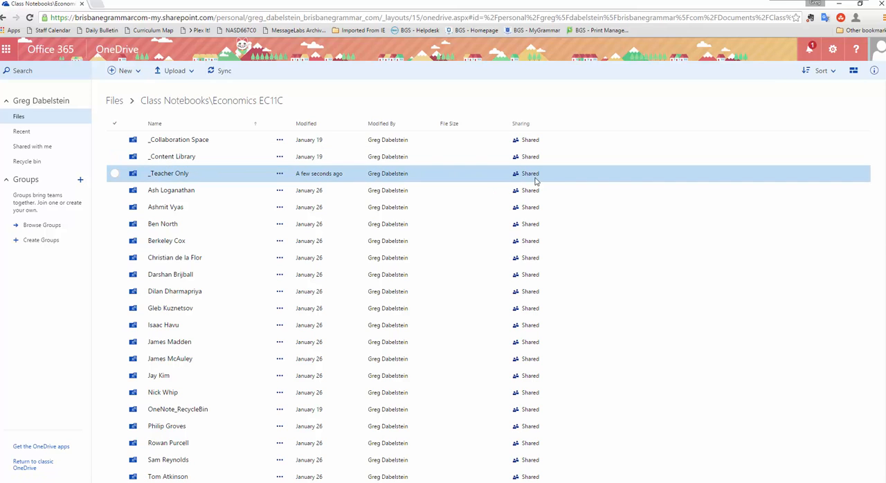
Open the _Teacher Only folder's advanced permissions page and confirm stopping permission inheritance
left_click(530, 173)
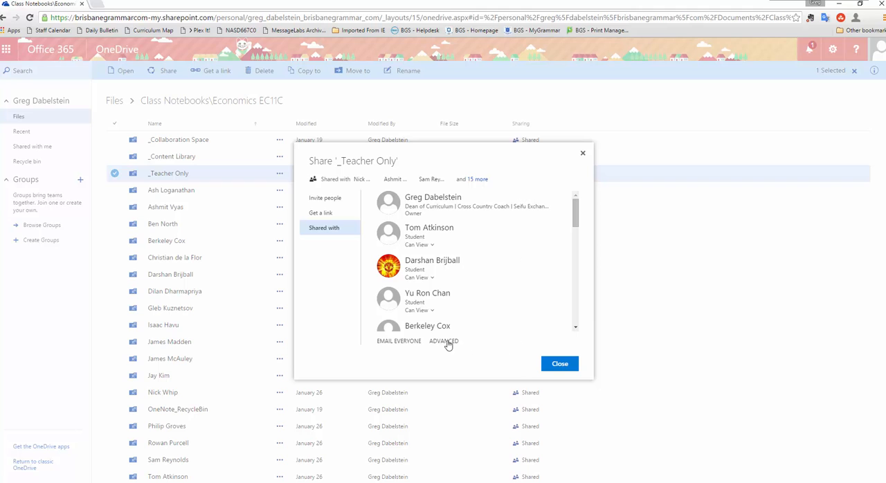
left_click(443, 341)
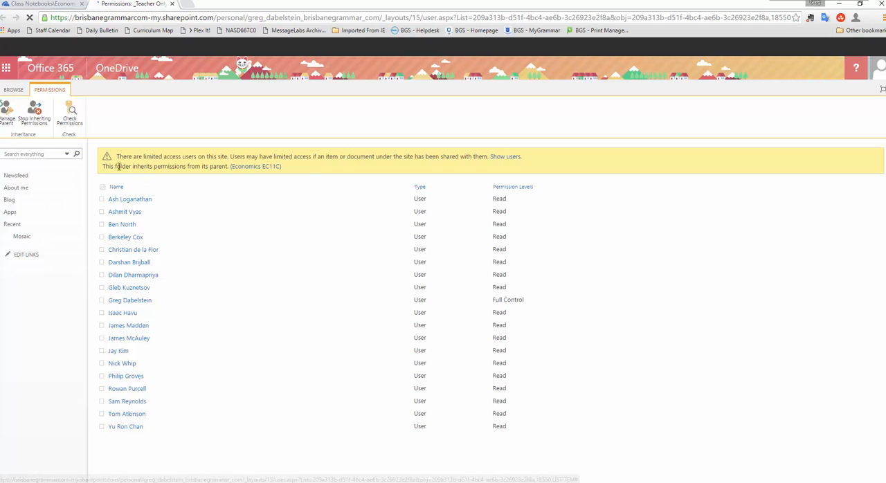
mouse_move(35, 112)
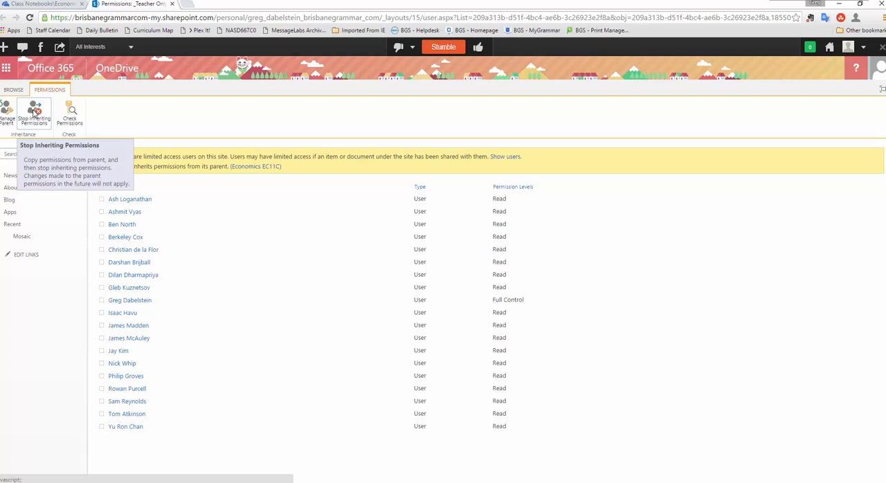
left_click(34, 114)
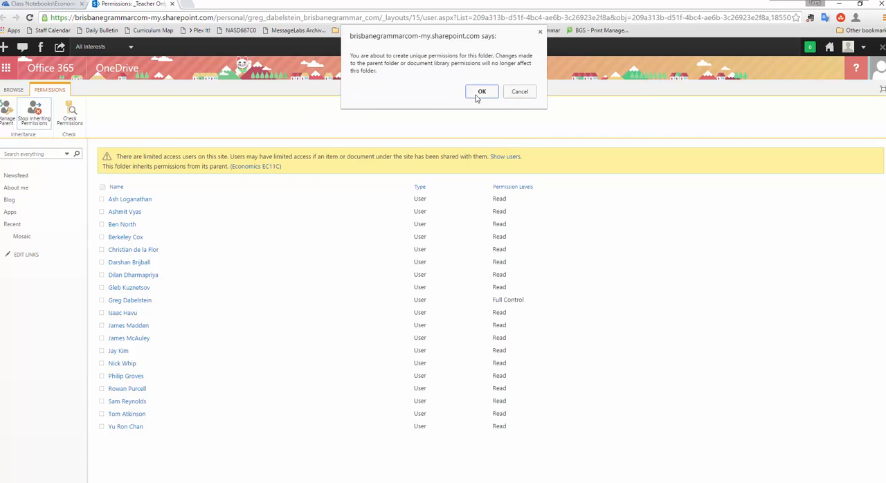
left_click(481, 91)
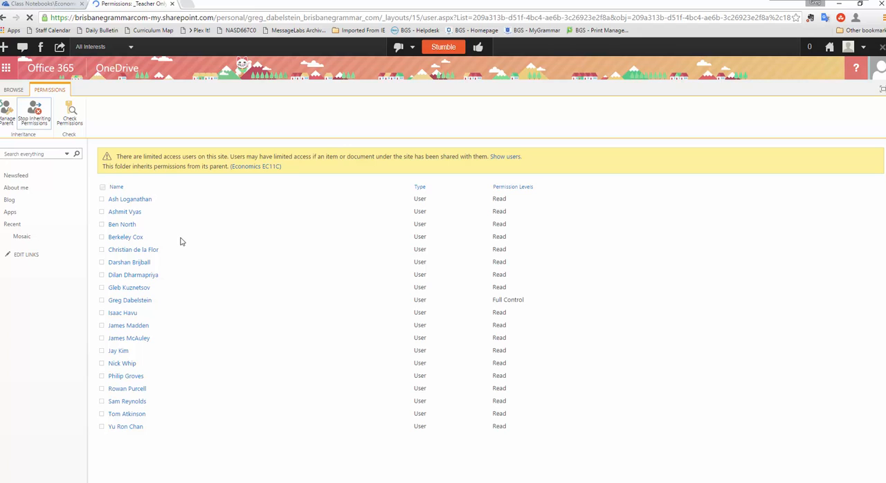
Stop inheriting permissions and select every user except the teacher's own entry
left_click(34, 117)
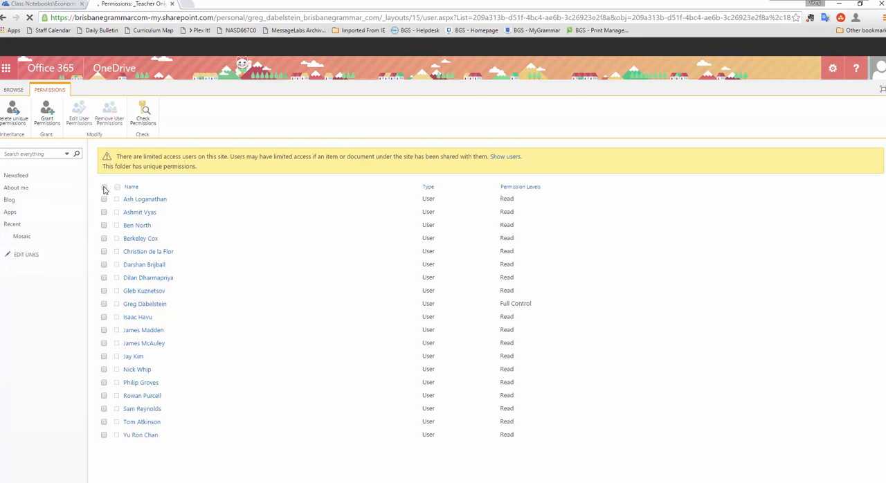
left_click(104, 187)
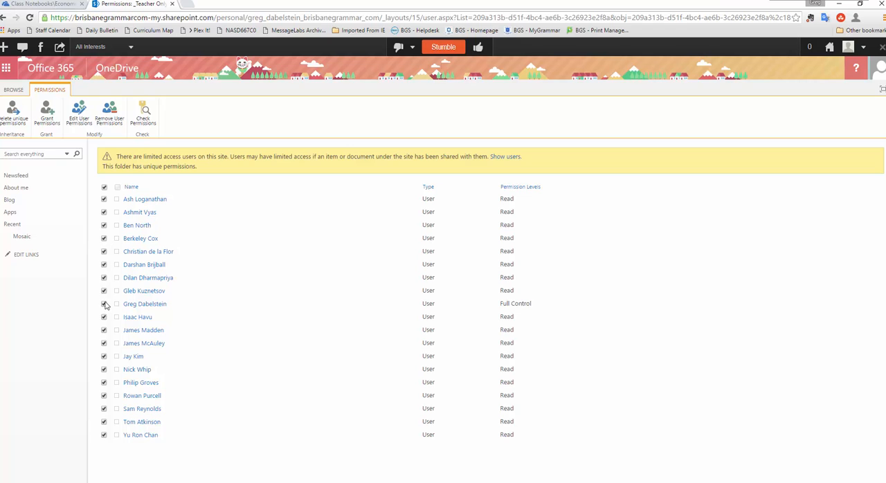
left_click(104, 304)
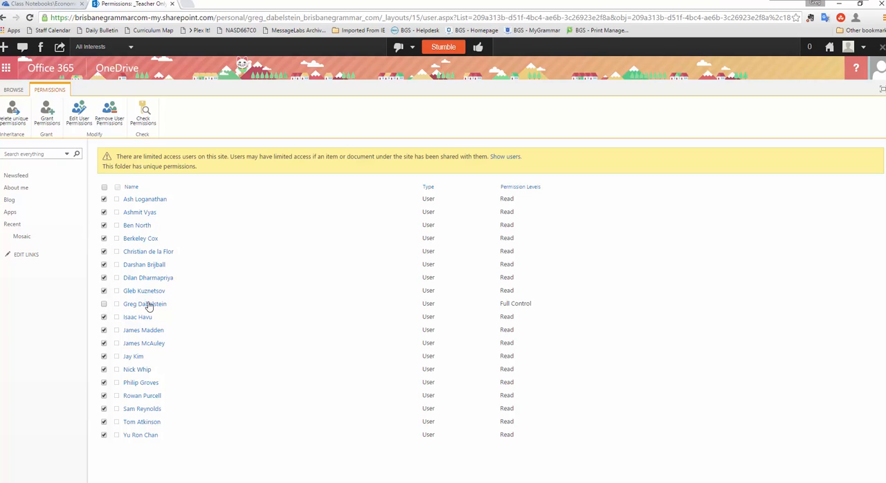
mouse_move(454, 307)
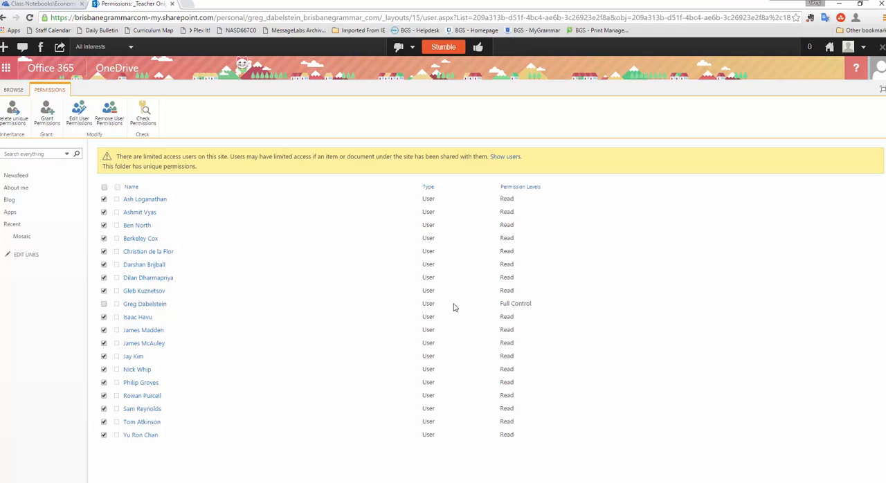
mouse_move(476, 250)
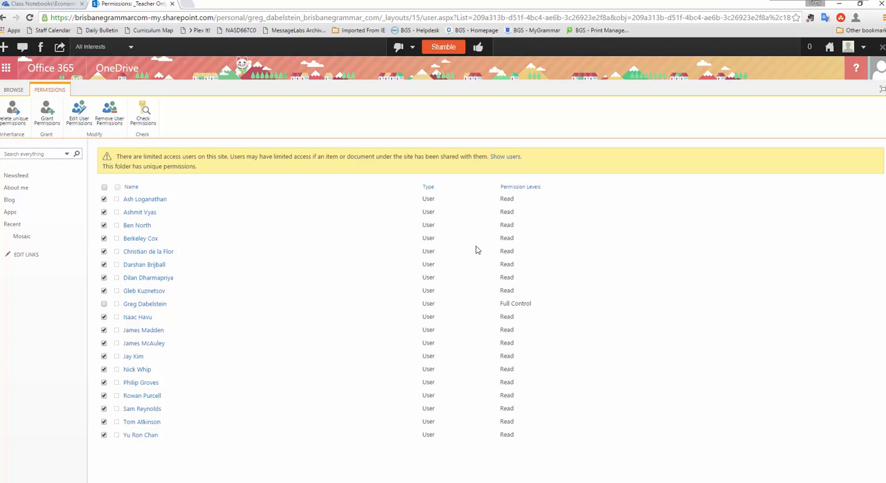
mouse_move(479, 367)
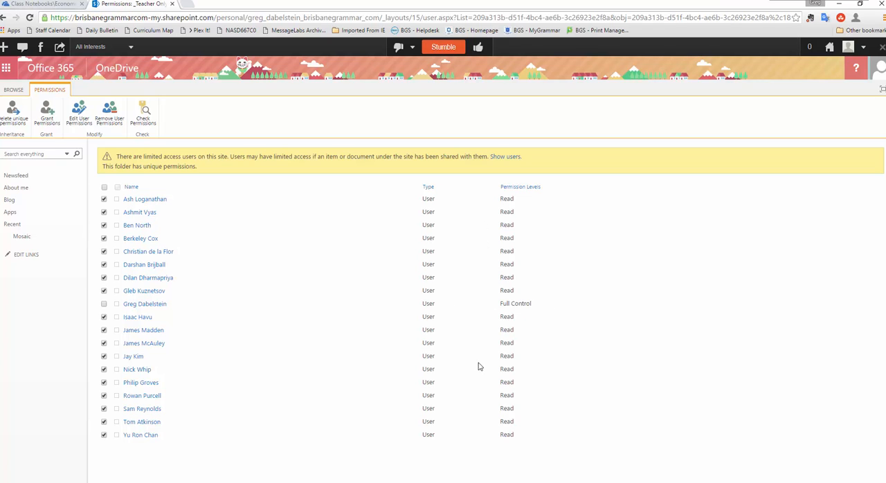
mouse_move(148, 281)
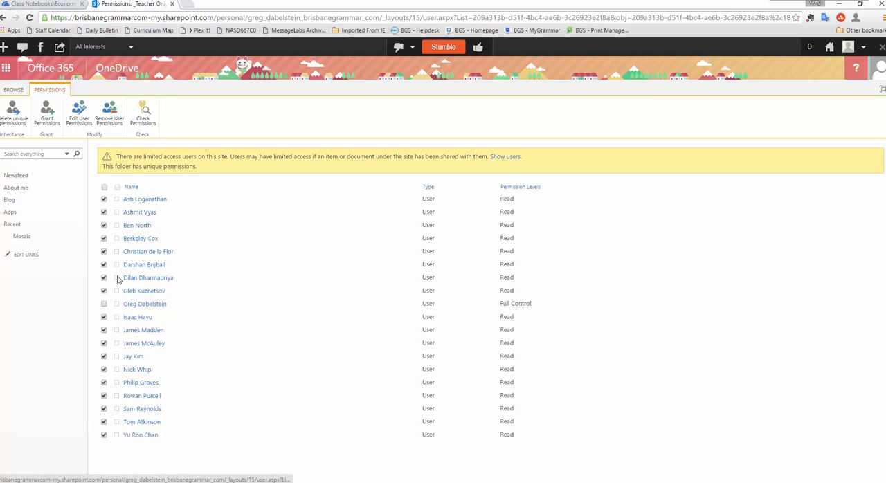
mouse_move(108, 114)
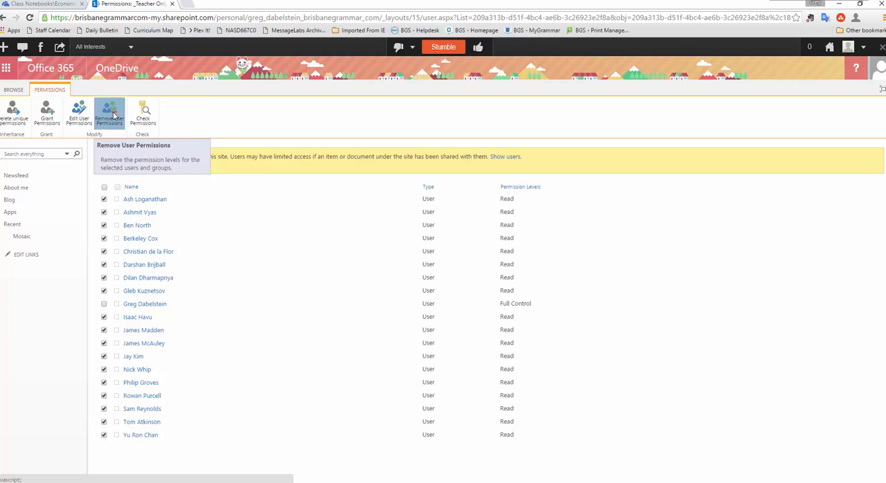
mouse_move(479, 102)
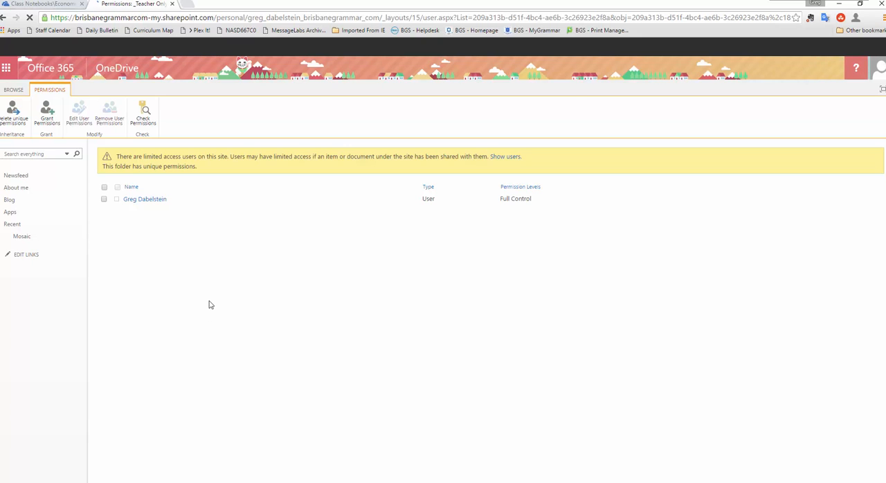
mouse_move(146, 362)
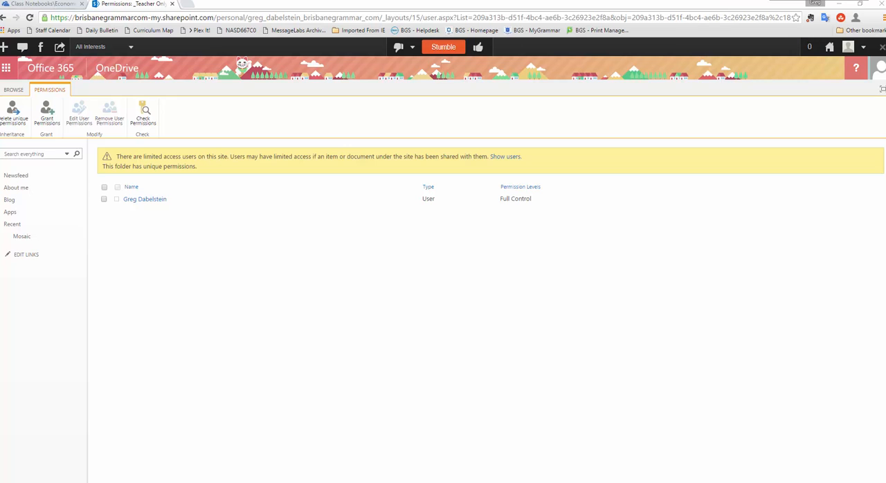
mouse_move(184, 319)
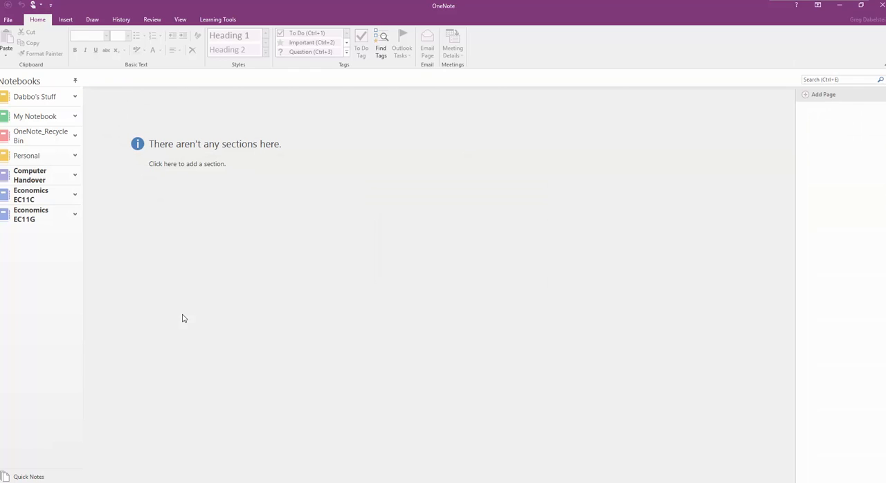
Sync the Economics EC11C notebook in OneNote 2016 and open its _Teacher Only section group
left_click(31, 195)
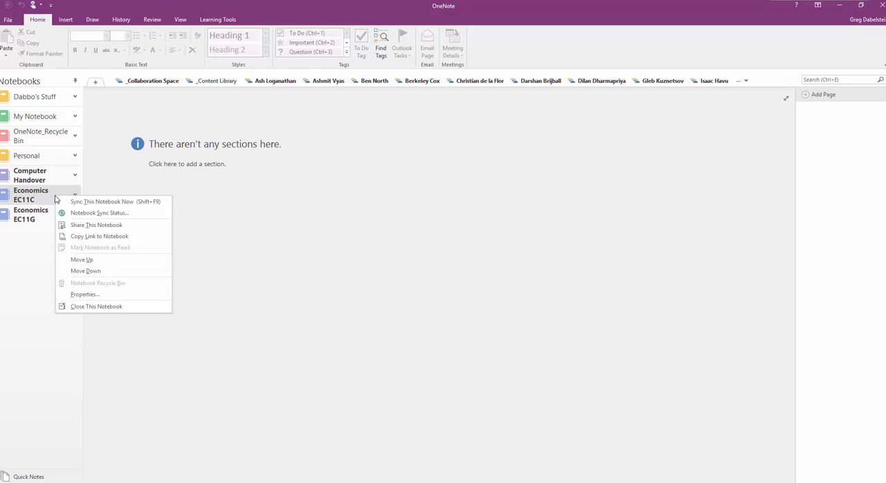
left_click(326, 223)
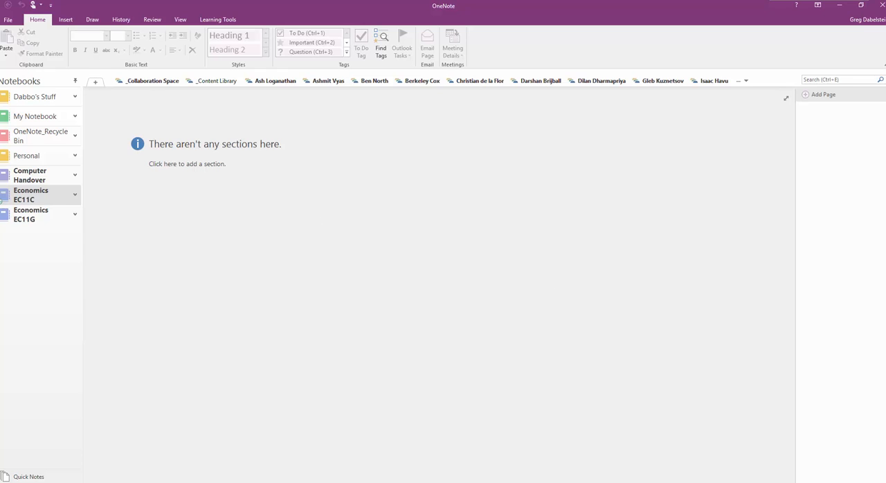
mouse_move(148, 98)
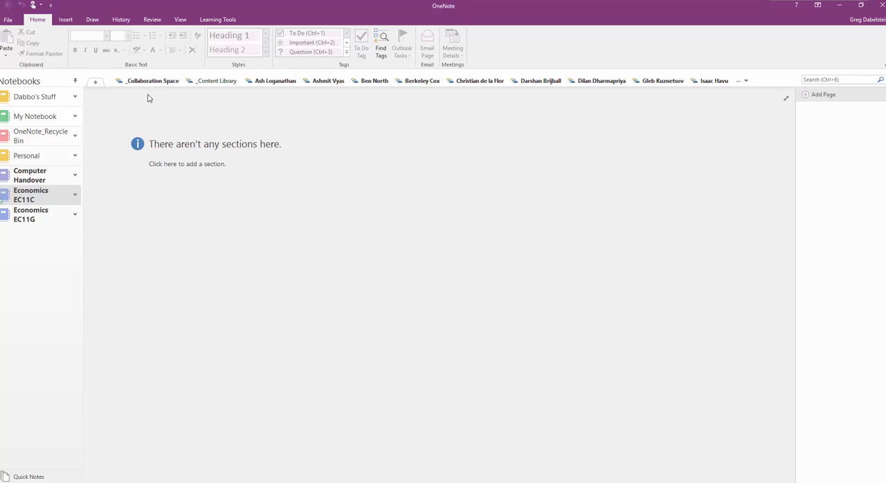
mouse_move(151, 81)
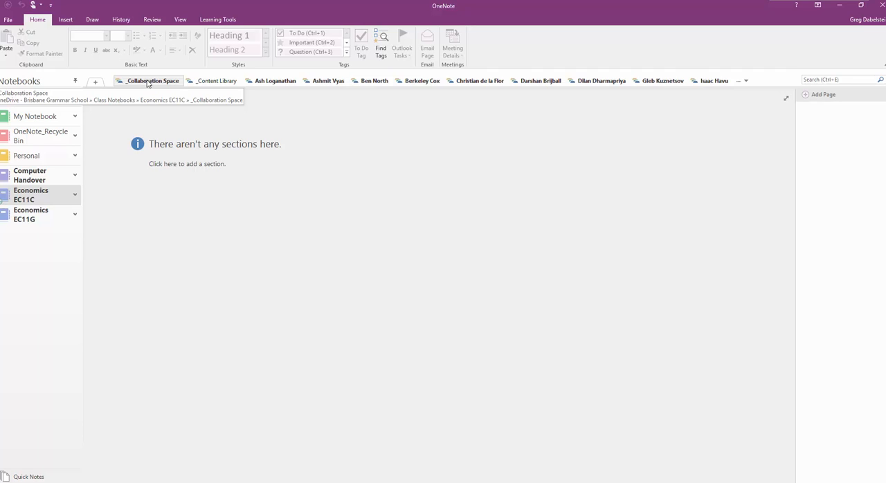
left_click(216, 81)
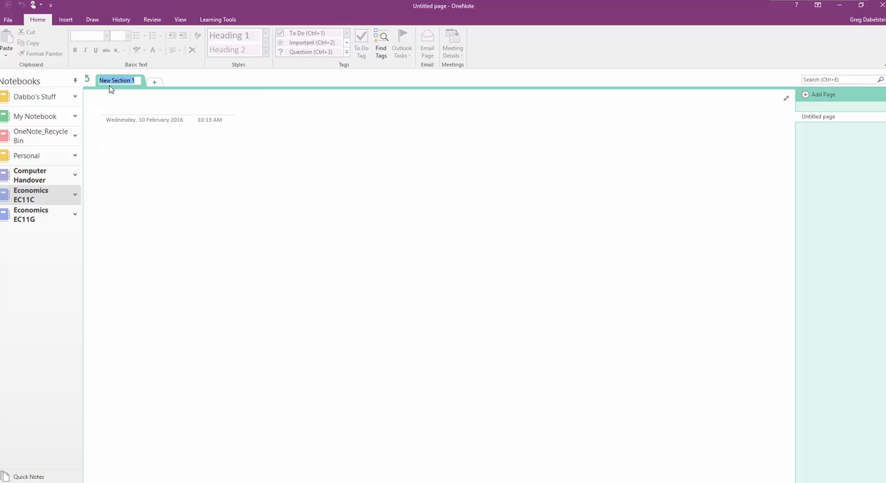
Name the teacher-only sections Health Records, Results and Behavioural
type("YHealth")
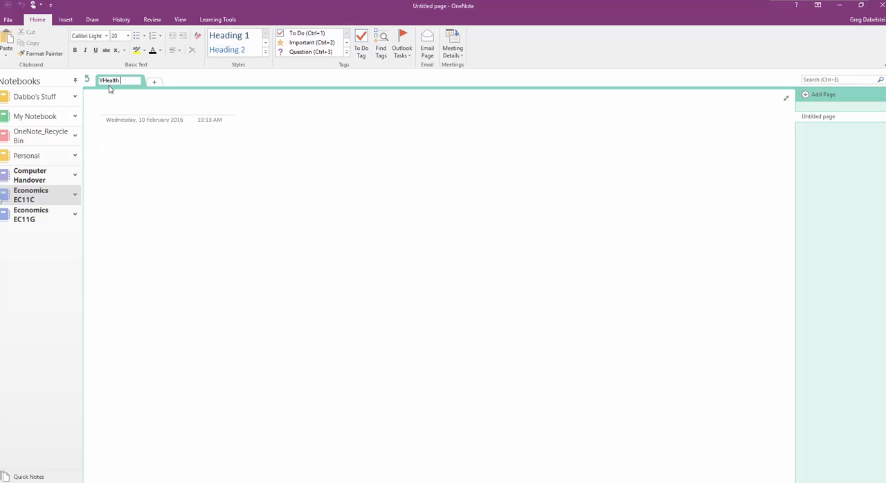
type("REcords")
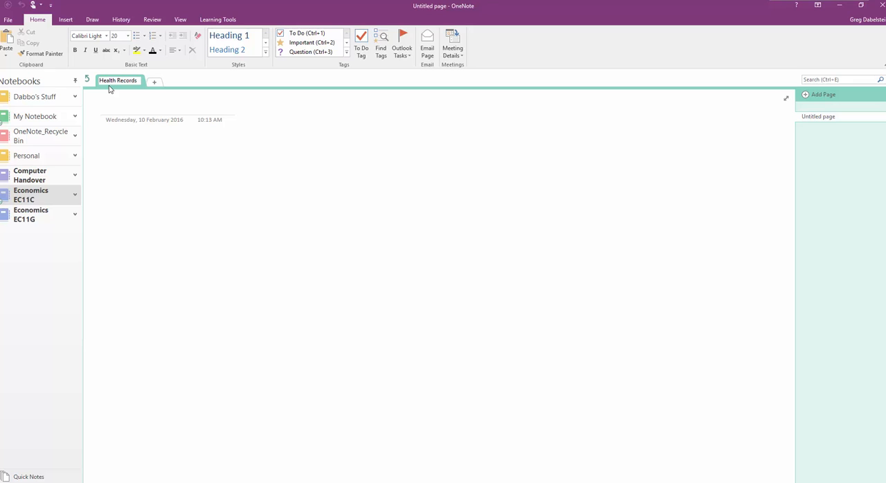
left_click(154, 82)
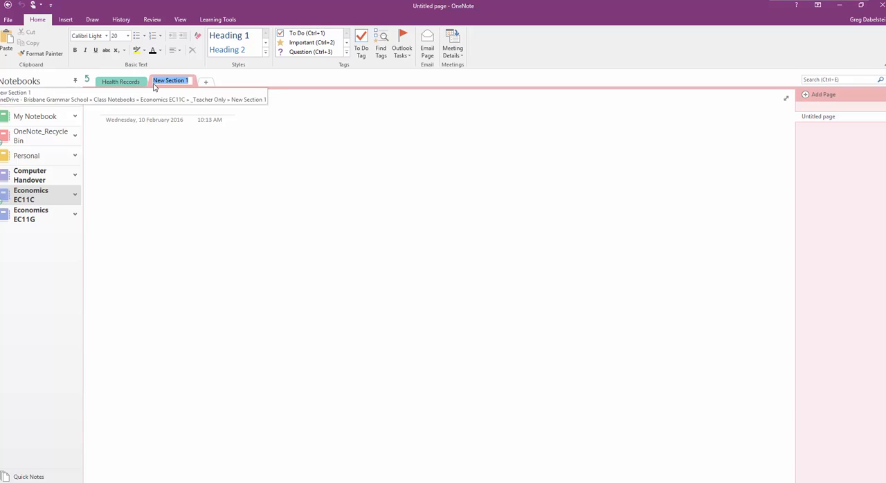
type("Results")
type("Beh")
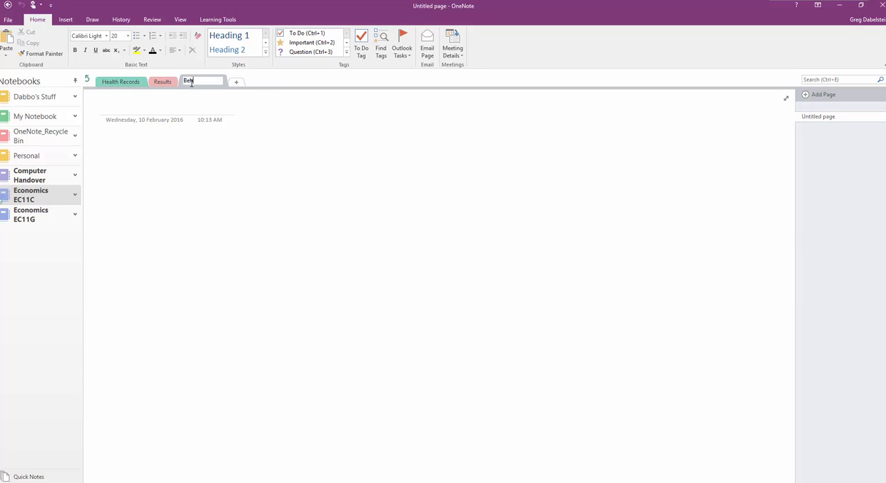
type("avioural")
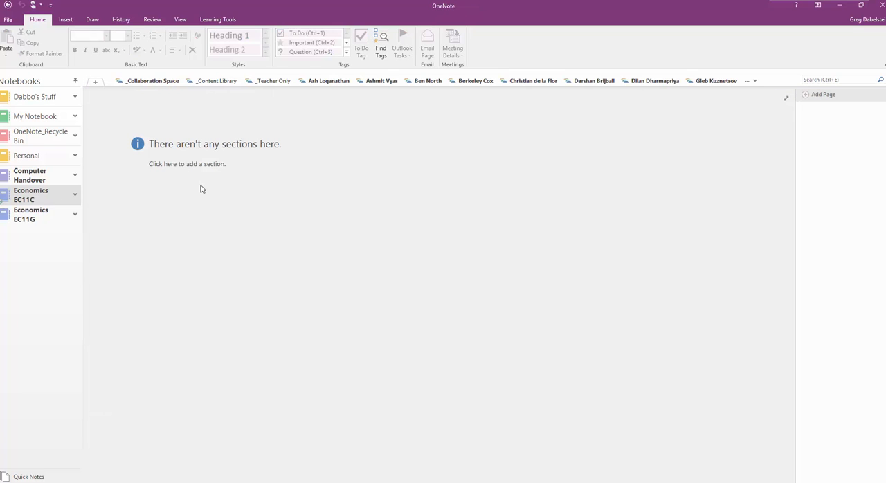
mouse_move(240, 224)
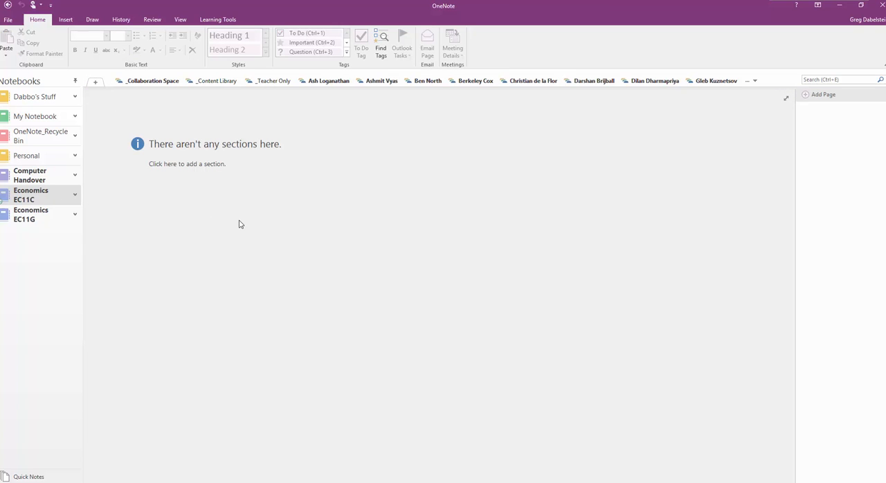